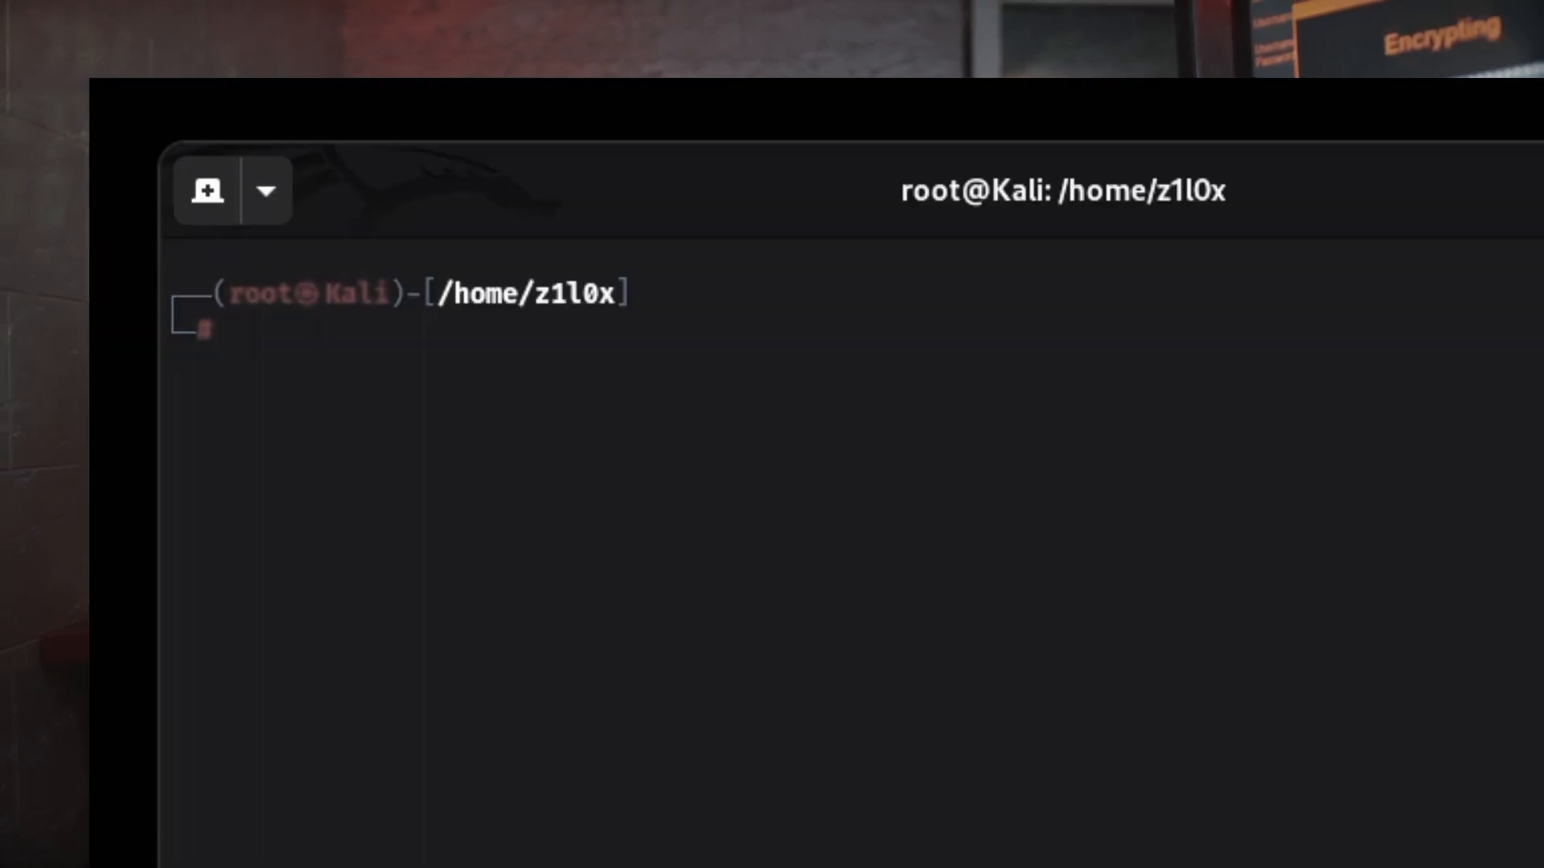
pyautogui.write('nano /etc/proxychains4.conf')
pyautogui.write('sock')
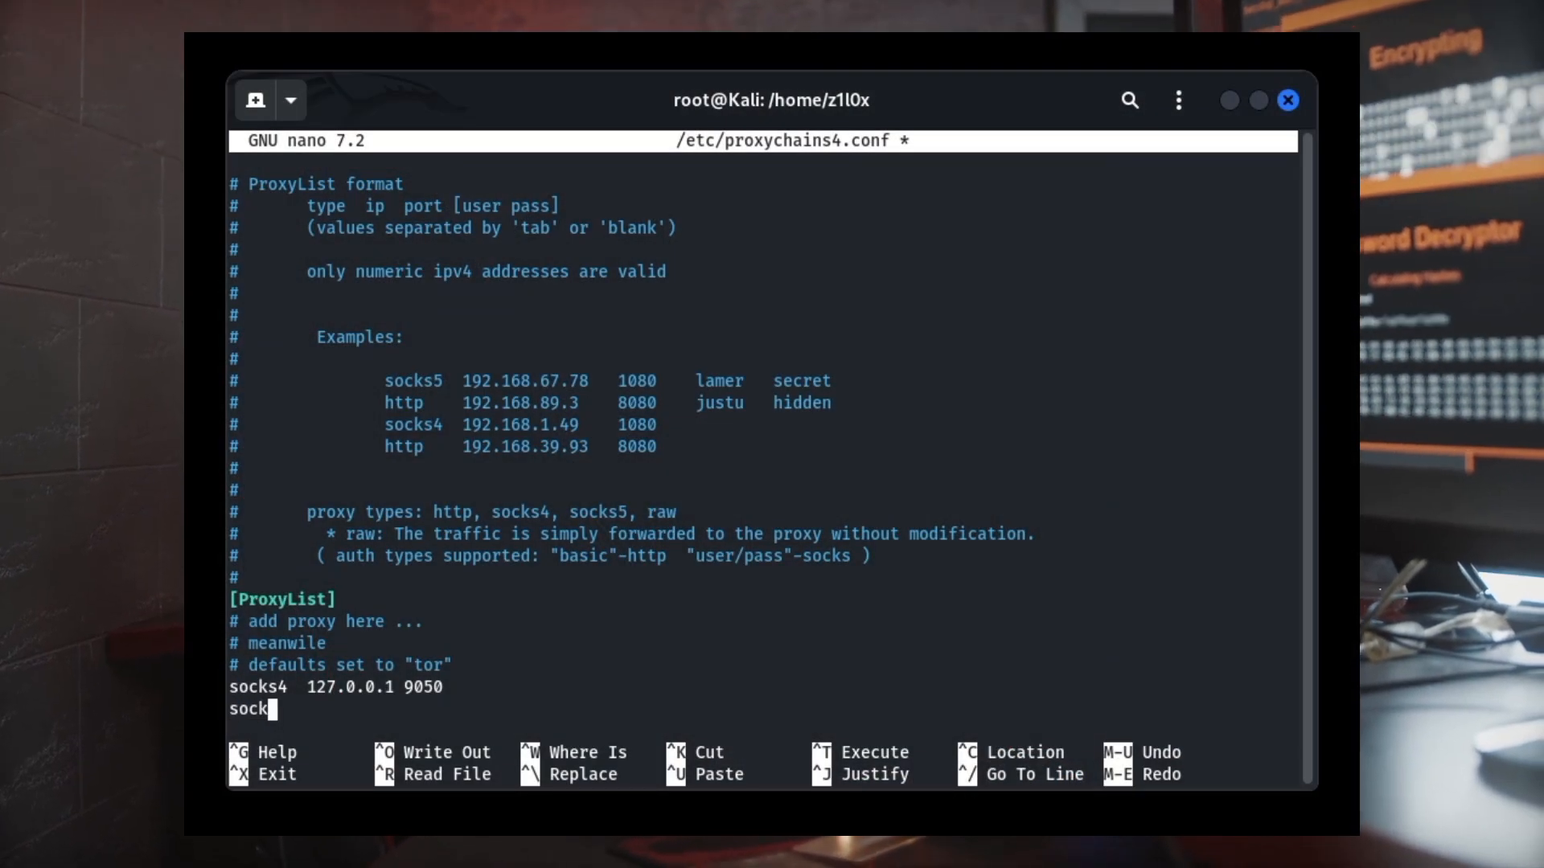
pyautogui.write('s5 12')
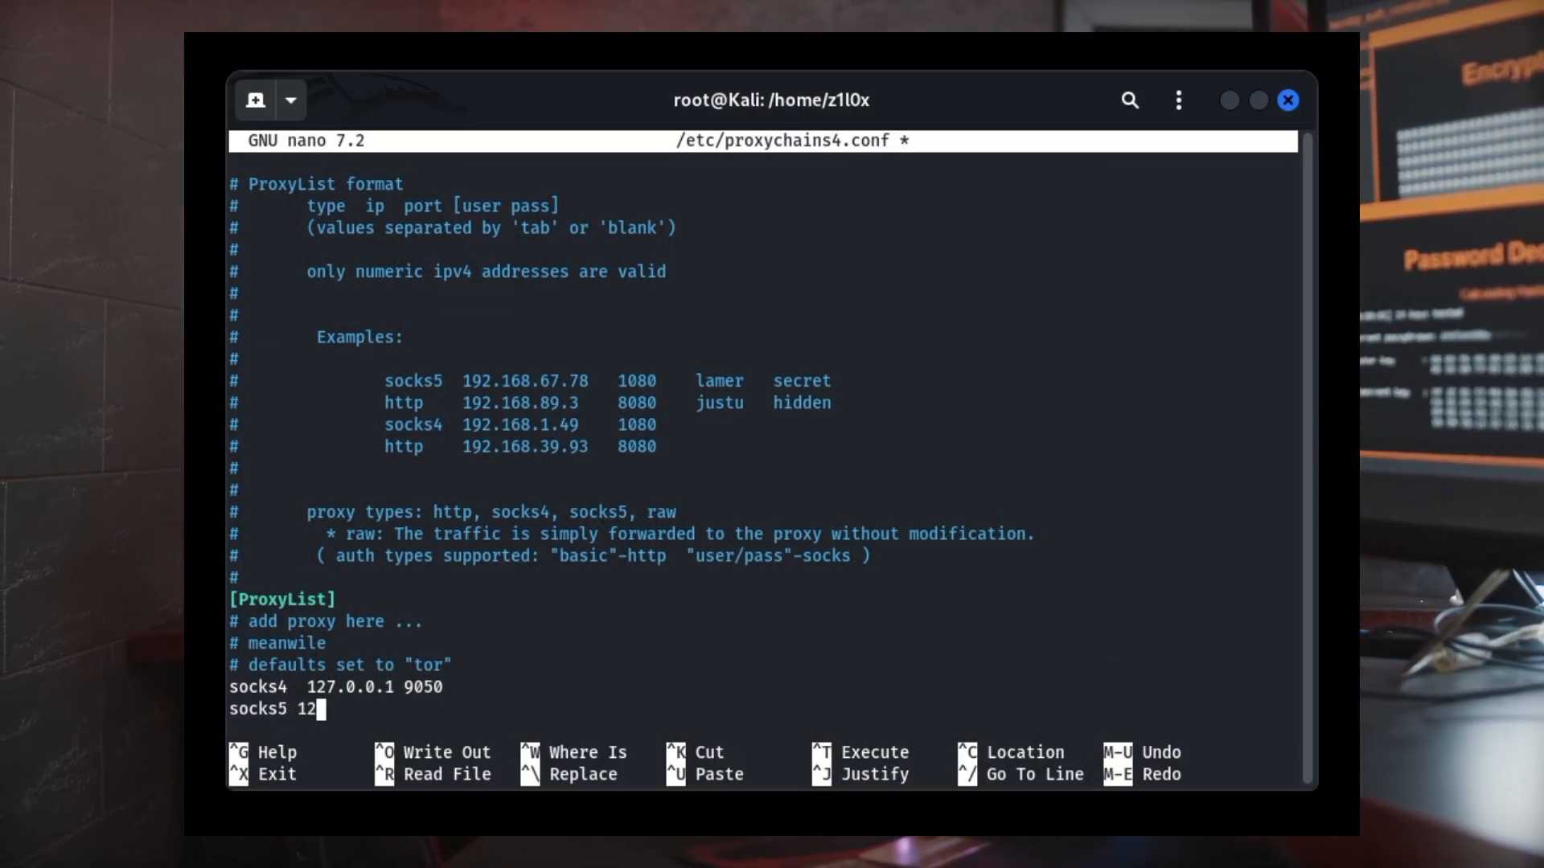
pyautogui.write('7.0.0.0')
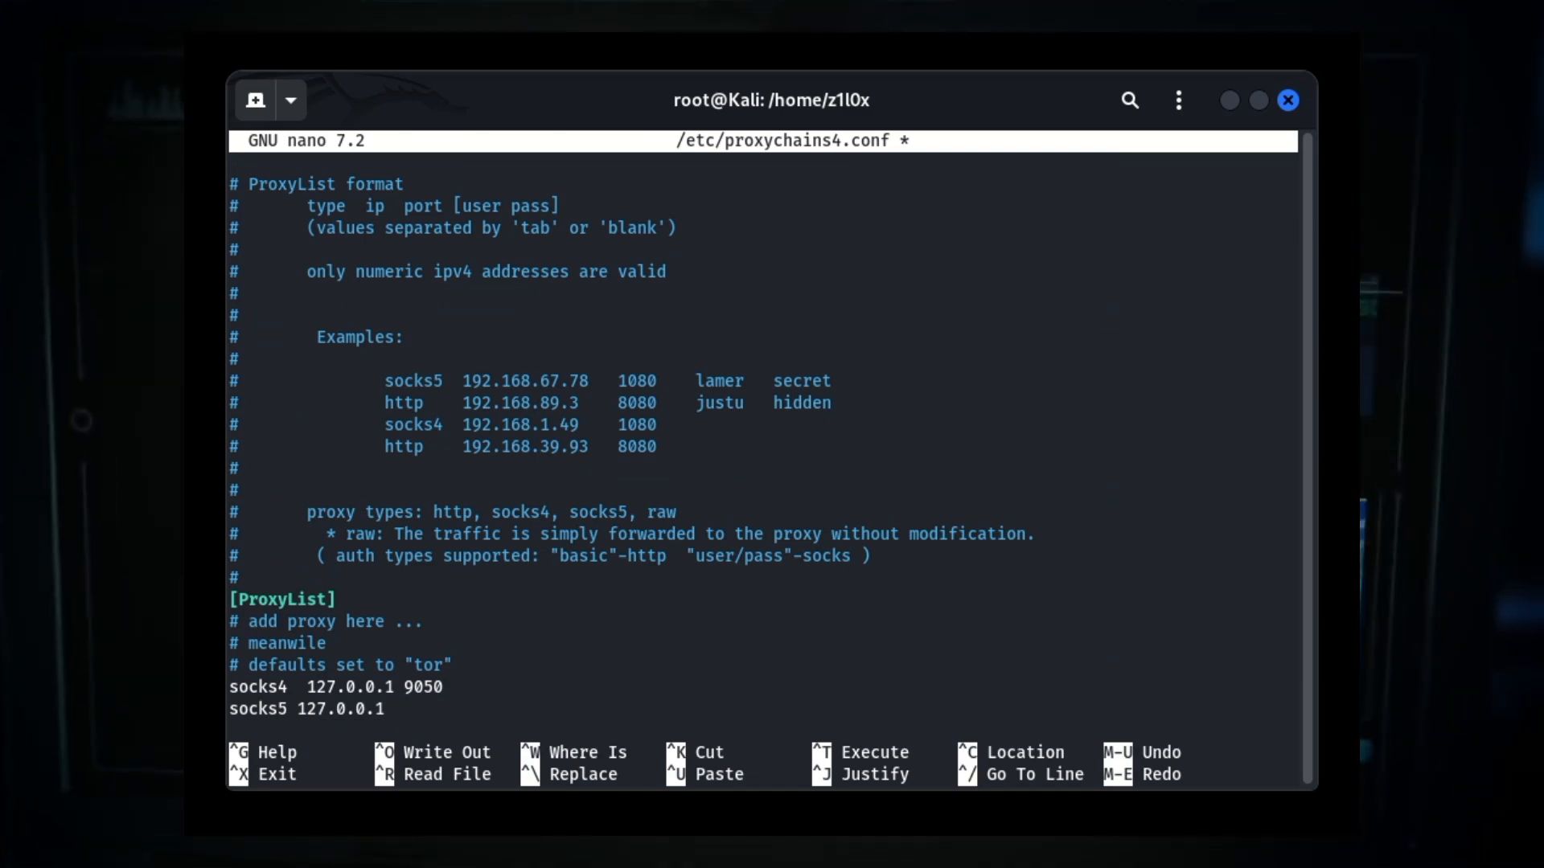
pyautogui.write('9059')
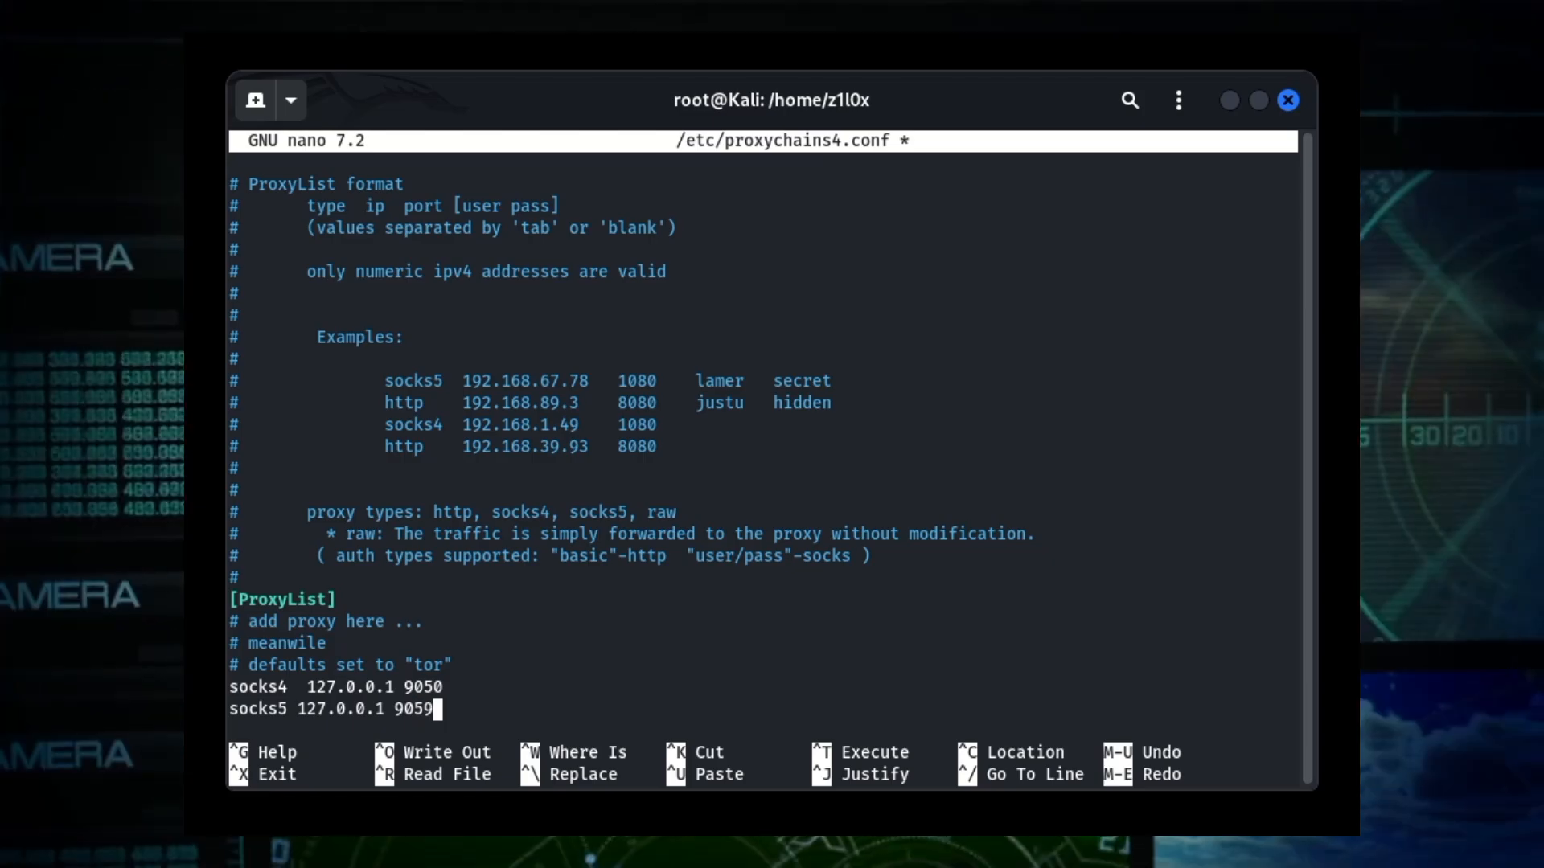